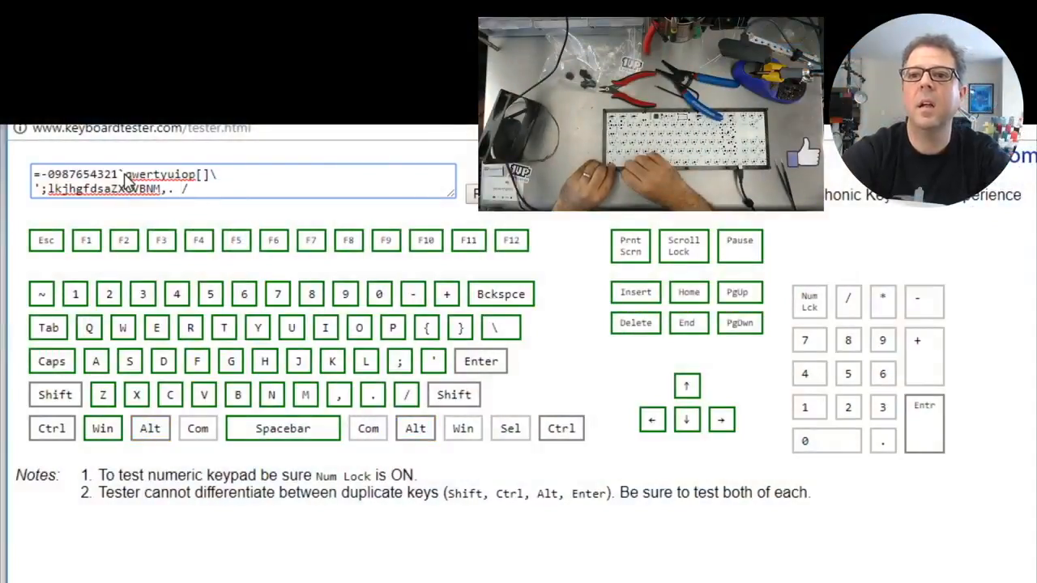
Step: Press Esc on the soldered keyboard until the tester's Escape key lights up alone
key("Escape")
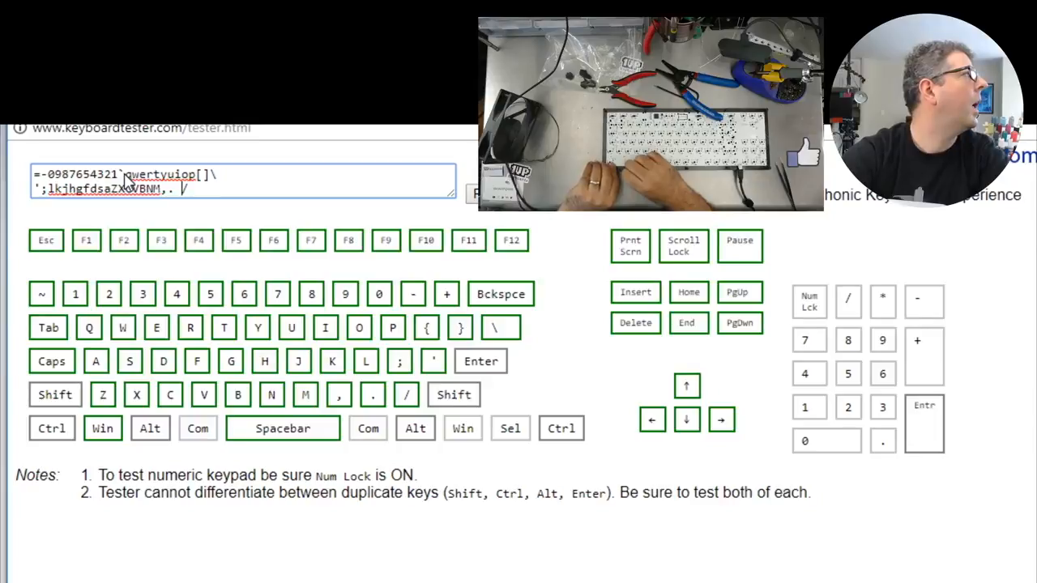
key("Escape")
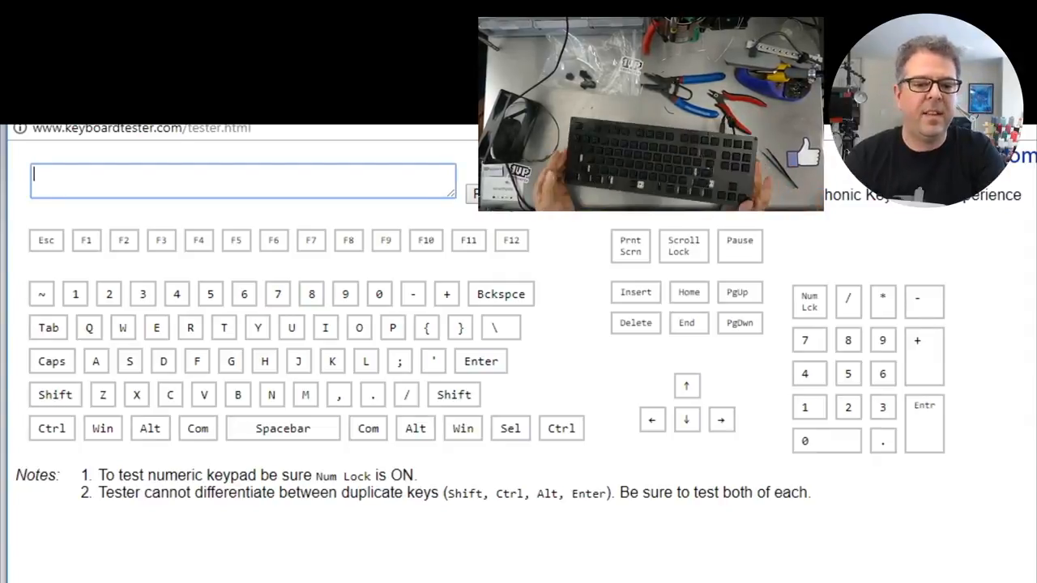
key("Escape")
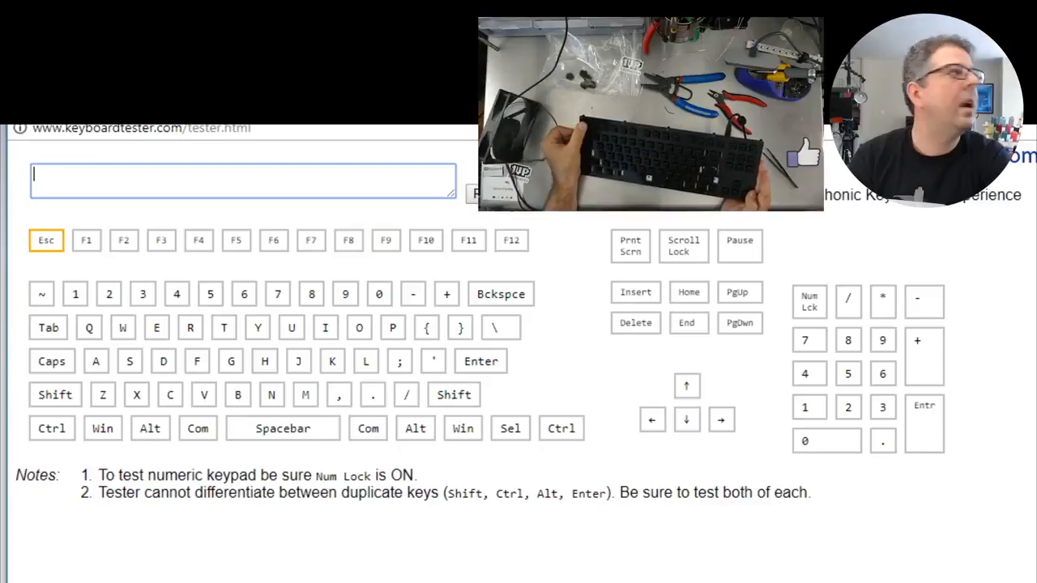